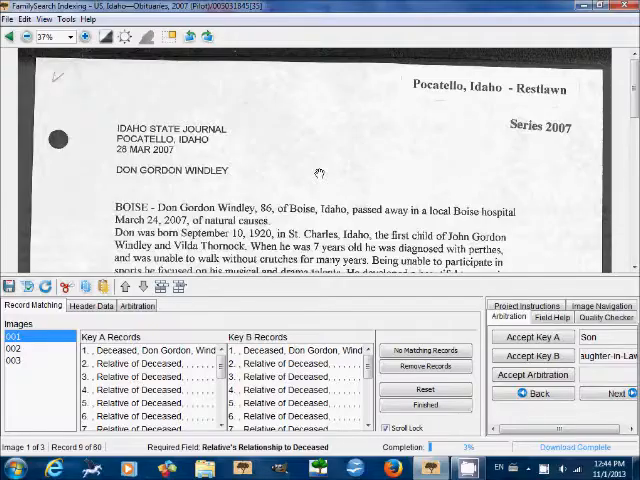
{"action": "mouse_move", "coordinate": [337, 164]}
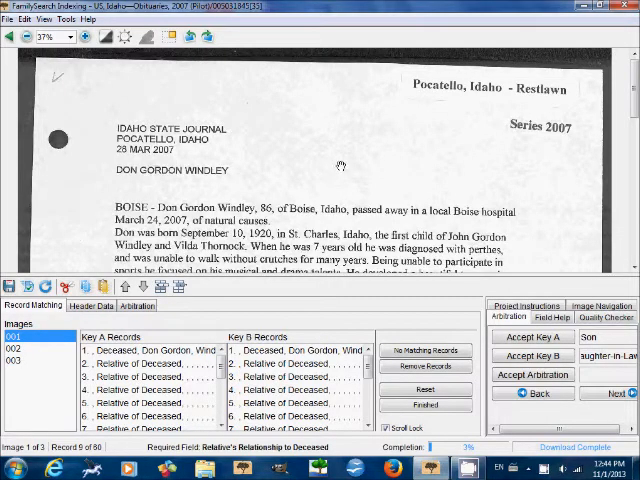
{"action": "mouse_move", "coordinate": [343, 171]}
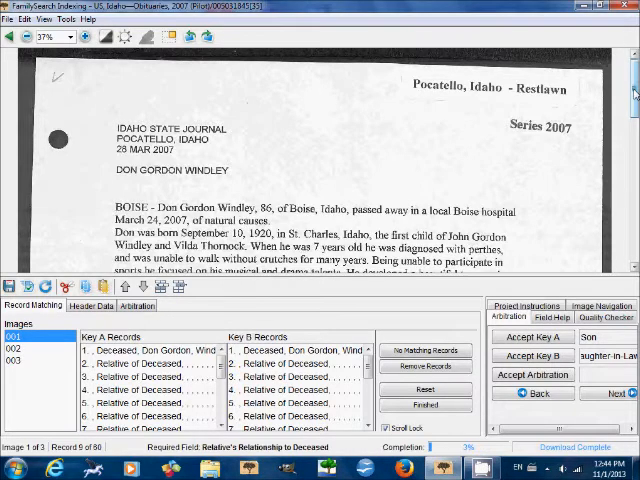
Review the second obituary image, then show the third image and its records.
{"action": "scroll", "scroll_direction": "down", "scroll_amount": 3}
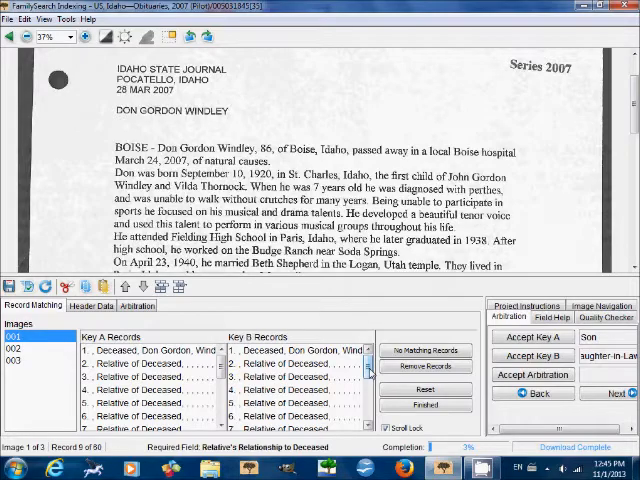
{"action": "scroll", "scroll_direction": "down", "scroll_amount": 3}
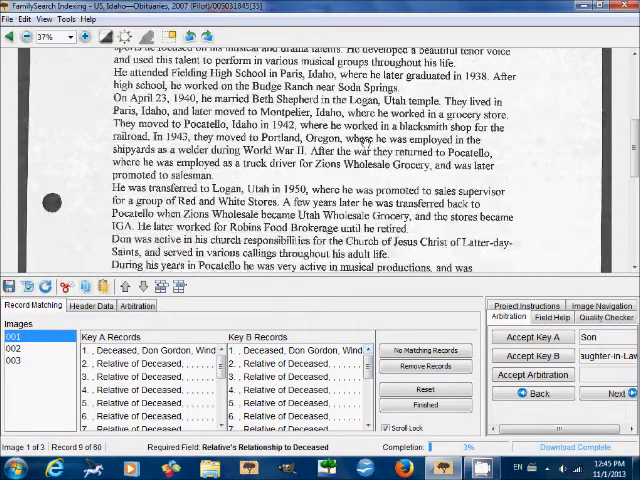
{"action": "scroll", "scroll_direction": "down", "scroll_amount": 3}
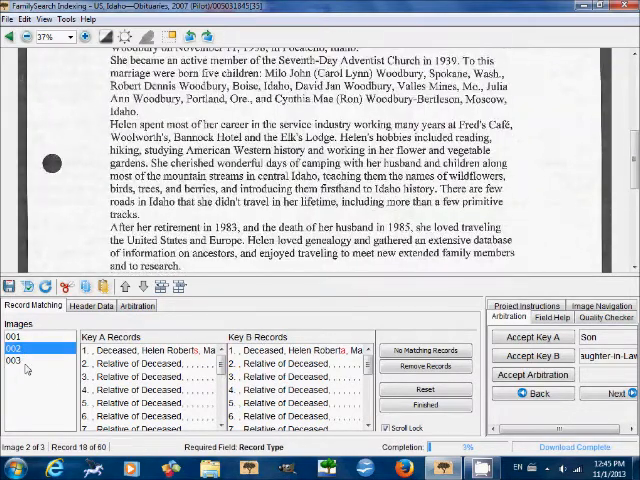
{"action": "left_click", "coordinate": [14, 365]}
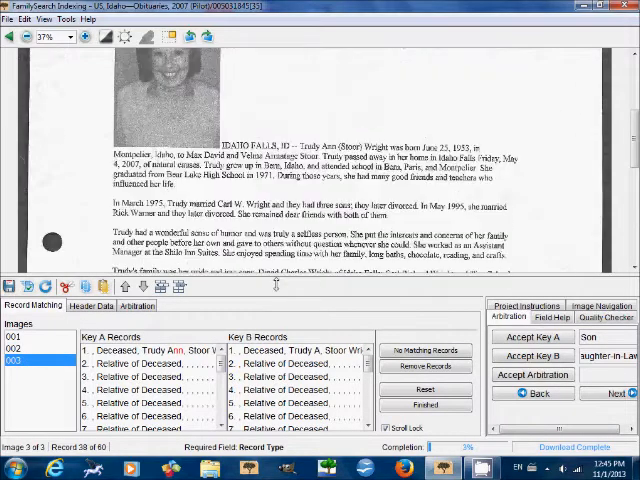
{"action": "scroll", "scroll_direction": "down", "scroll_amount": 3}
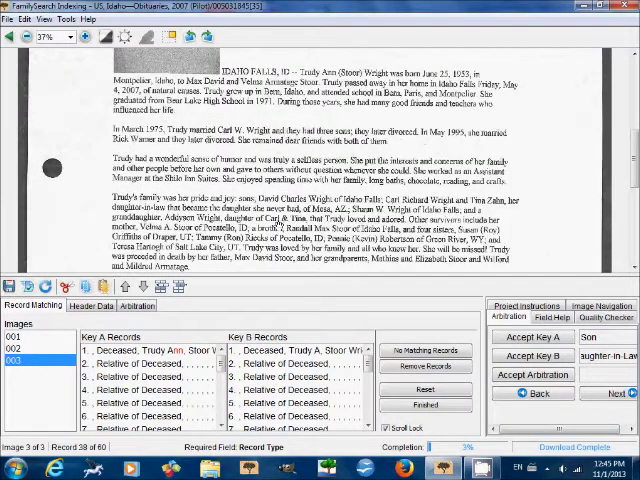
Return to the first obituary image and read down through its text.
{"action": "left_click", "coordinate": [20, 360]}
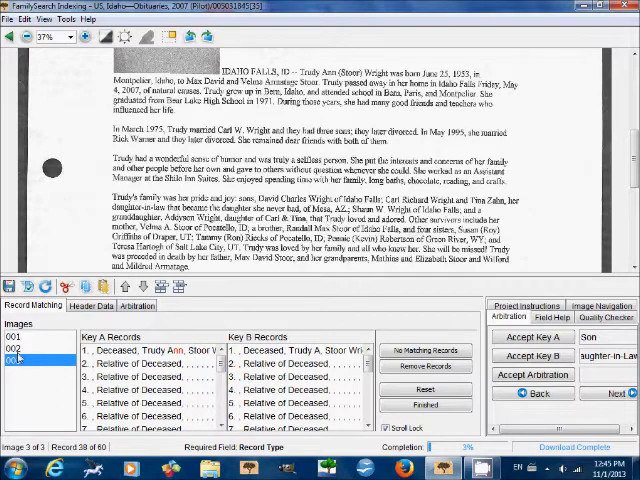
{"action": "left_click", "coordinate": [16, 337]}
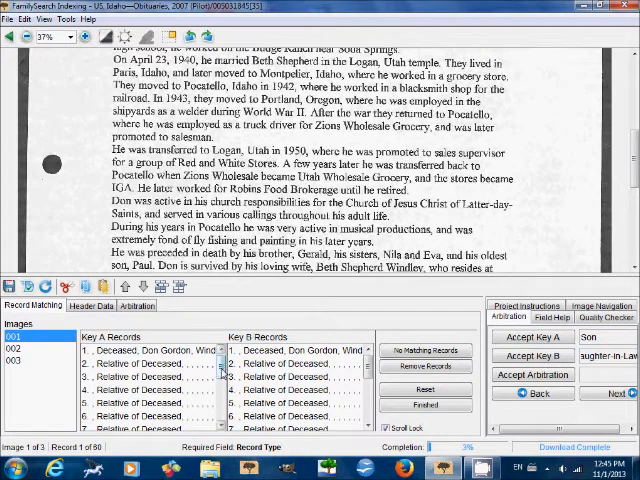
{"action": "scroll", "scroll_direction": "down", "scroll_amount": 3}
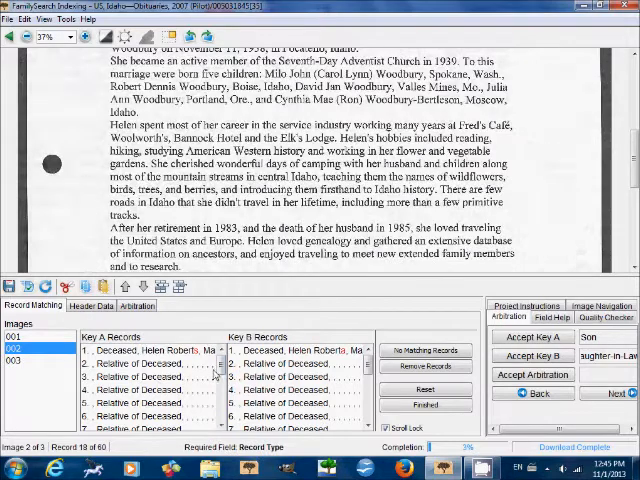
{"action": "scroll", "scroll_direction": "down", "scroll_amount": 3}
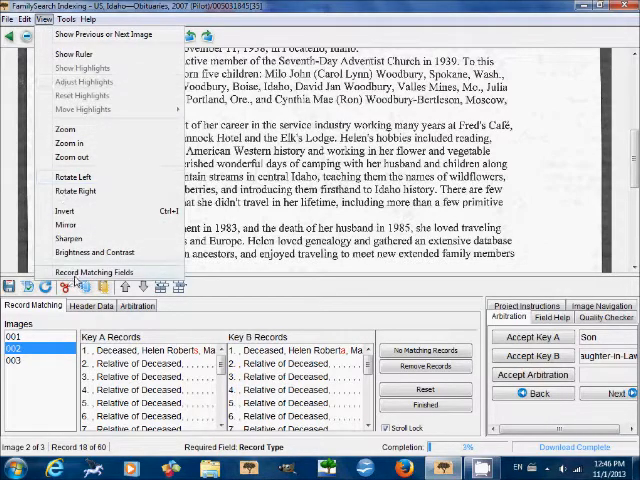
Move Image Type, Record Type and the other non-name fields to Hidden Fields, leaving only given names and surnames.
{"action": "left_click", "coordinate": [100, 272]}
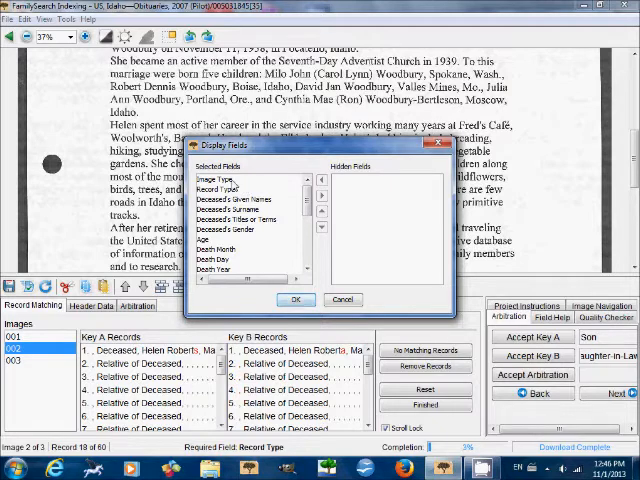
{"action": "left_click", "coordinate": [220, 179]}
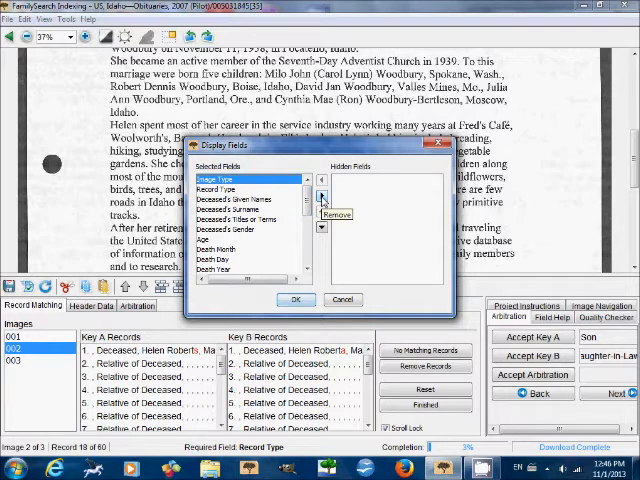
{"action": "left_click", "coordinate": [322, 195]}
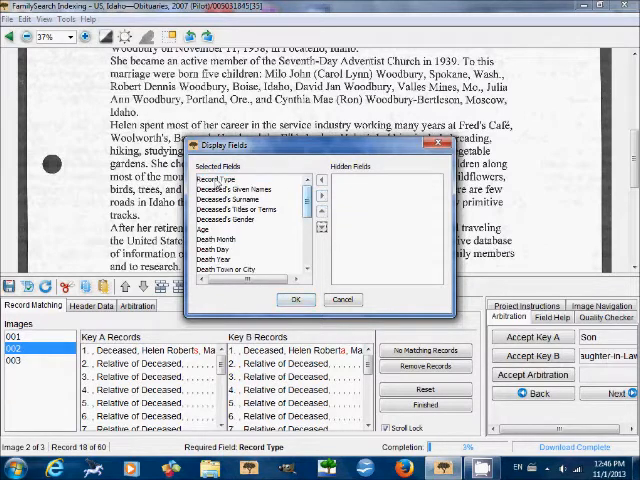
{"action": "left_click", "coordinate": [230, 178]}
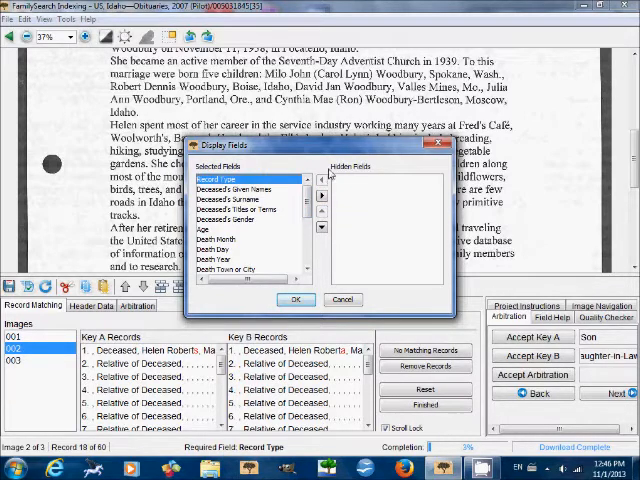
{"action": "mouse_move", "coordinate": [322, 195]}
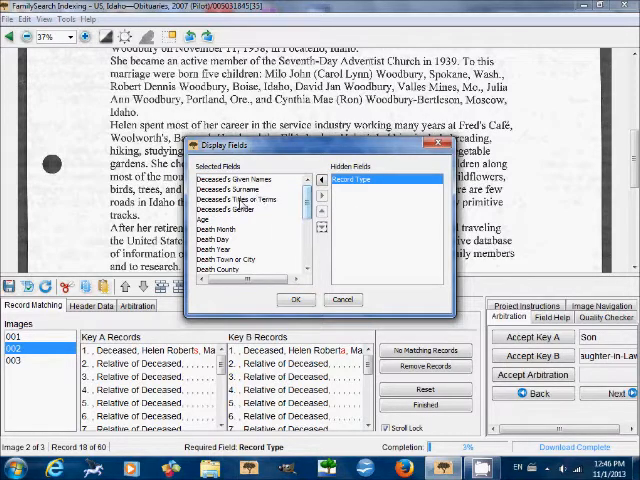
{"action": "left_click", "coordinate": [248, 200]}
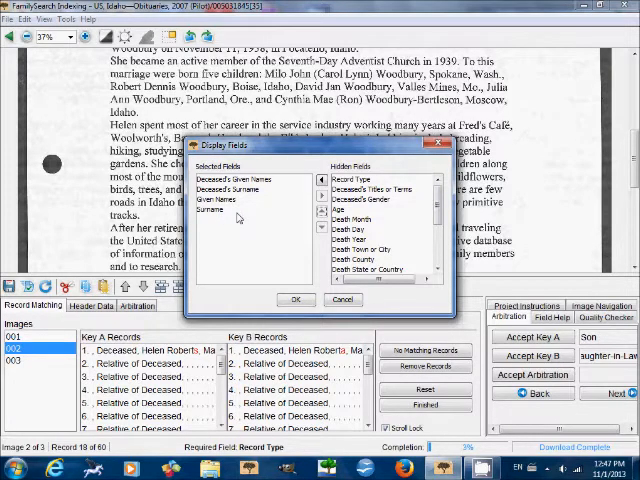
{"action": "left_click", "coordinate": [297, 299]}
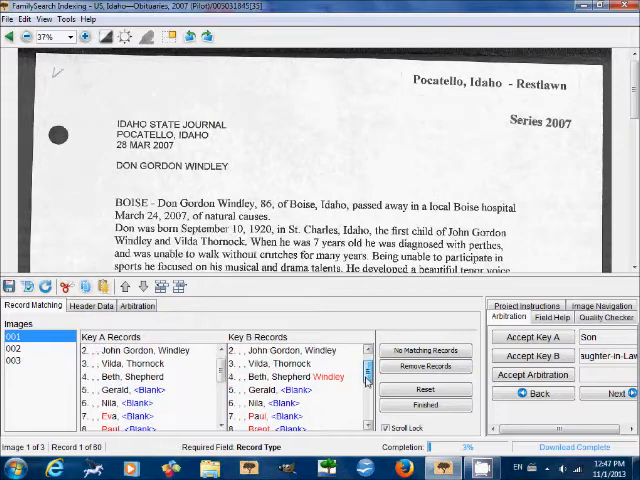
{"action": "scroll", "scroll_direction": "down", "scroll_amount": 3}
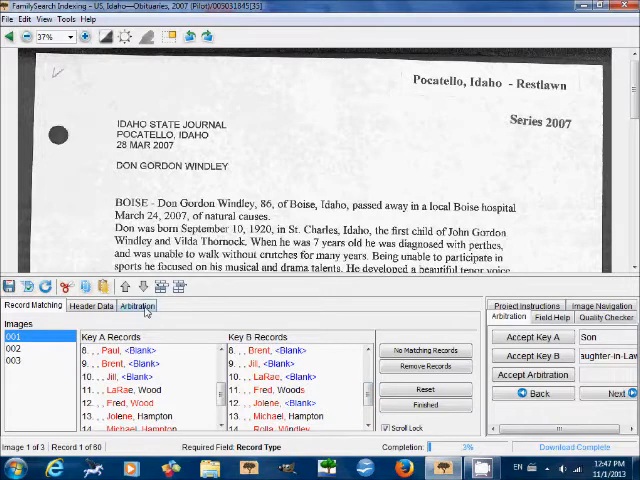
Switch to the Arbitration comparison of Key A and Key B values and check record seven's Eva-versus-Paul mismatch.
{"action": "left_click", "coordinate": [136, 305]}
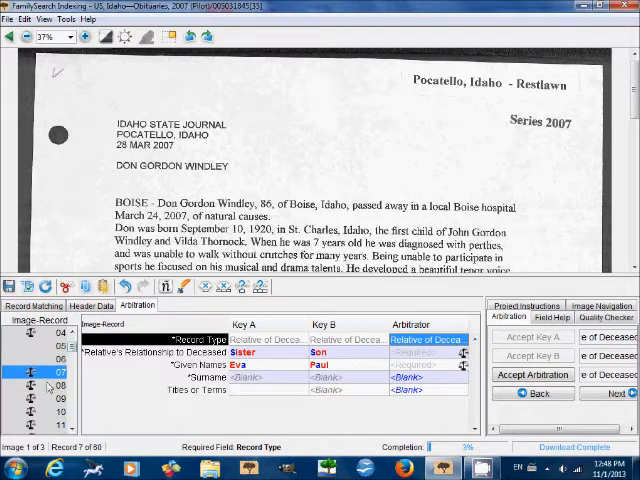
{"action": "scroll", "scroll_direction": "down", "scroll_amount": 3}
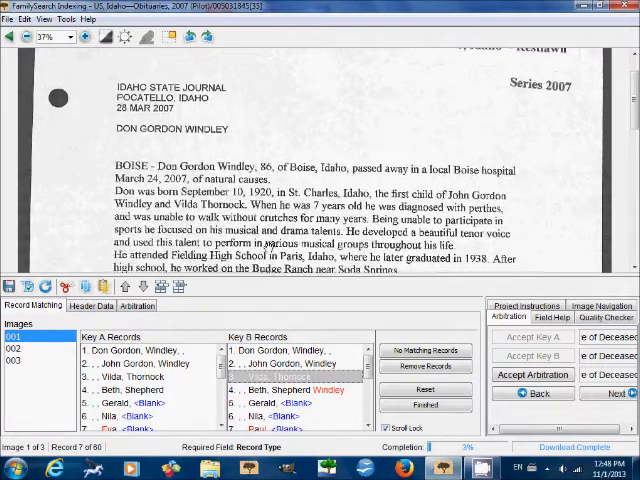
{"action": "scroll", "scroll_direction": "down", "scroll_amount": 3}
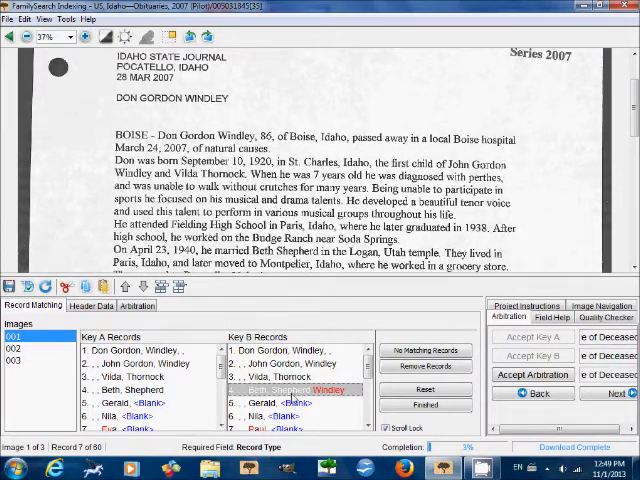
{"action": "scroll", "scroll_direction": "down", "scroll_amount": 3}
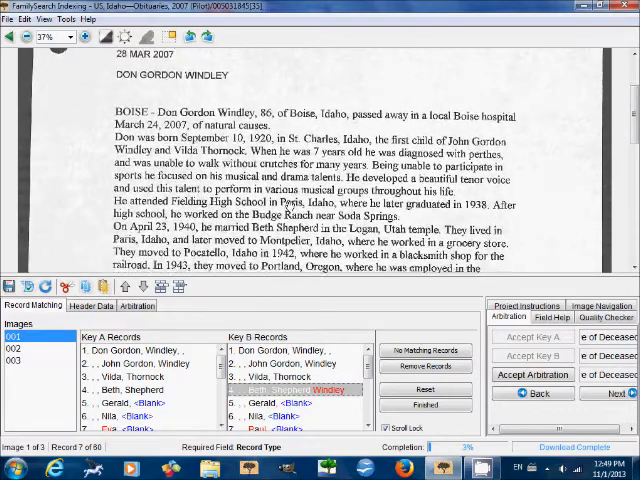
{"action": "scroll", "scroll_direction": "down", "scroll_amount": 3}
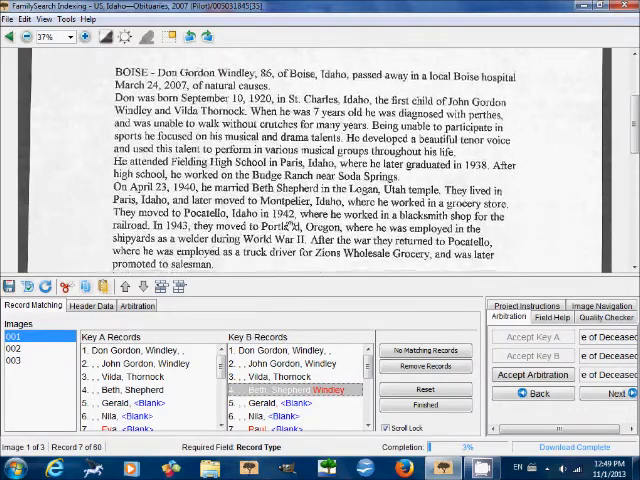
{"action": "scroll", "scroll_direction": "down", "scroll_amount": 3}
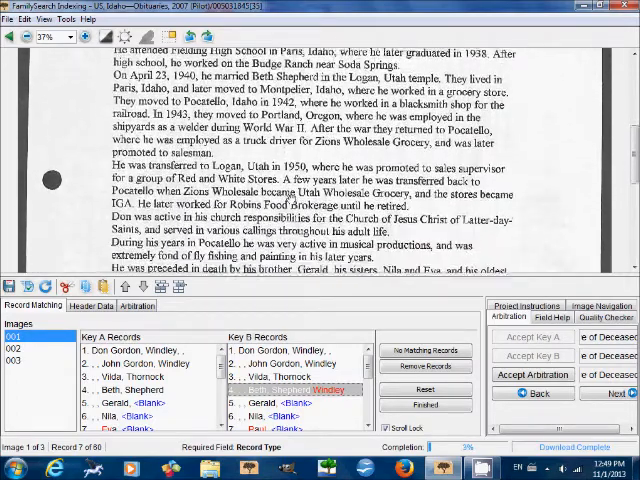
{"action": "scroll", "scroll_direction": "down", "scroll_amount": 3}
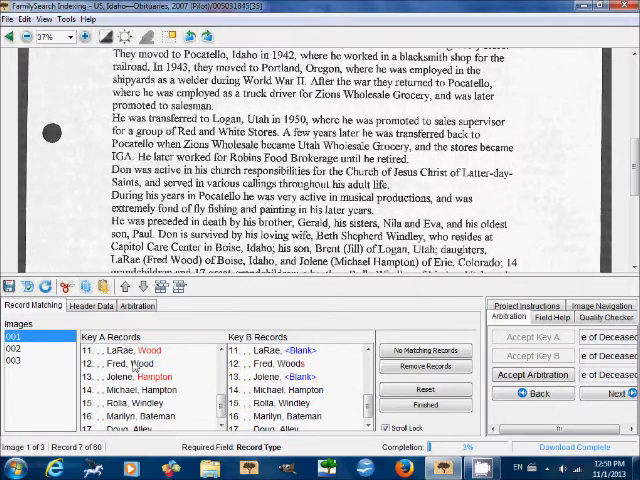
{"action": "left_click", "coordinate": [130, 350]}
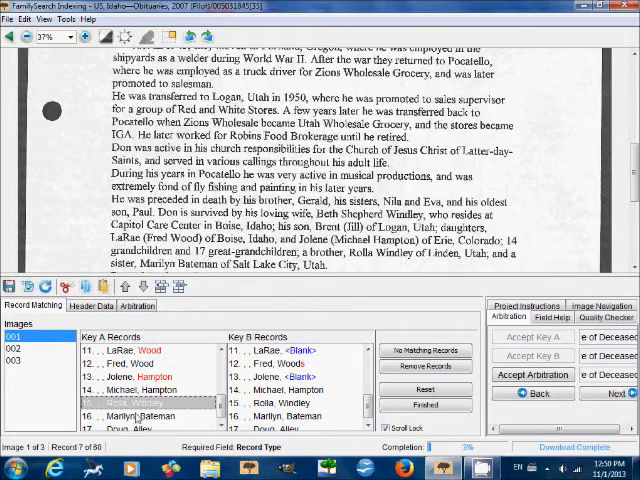
{"action": "scroll", "scroll_direction": "down", "scroll_amount": 3}
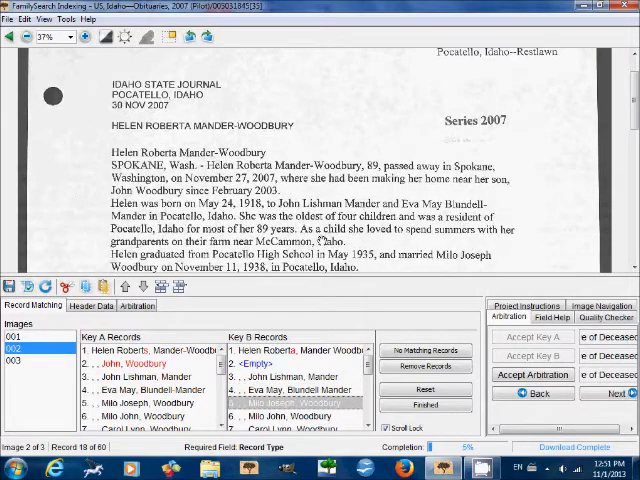
{"action": "scroll", "scroll_direction": "down", "scroll_amount": 3}
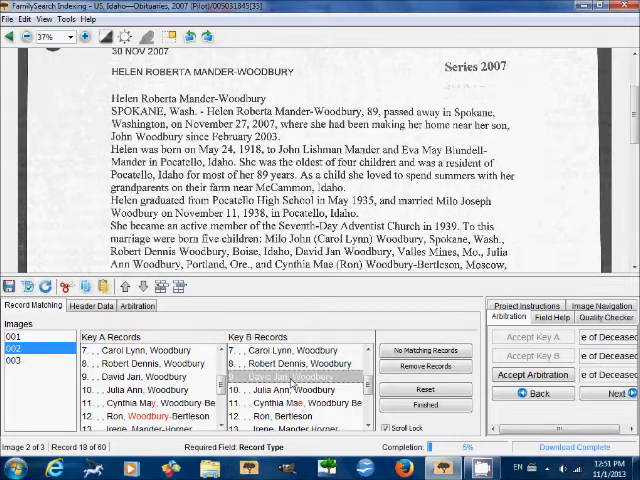
{"action": "left_click", "coordinate": [295, 388]}
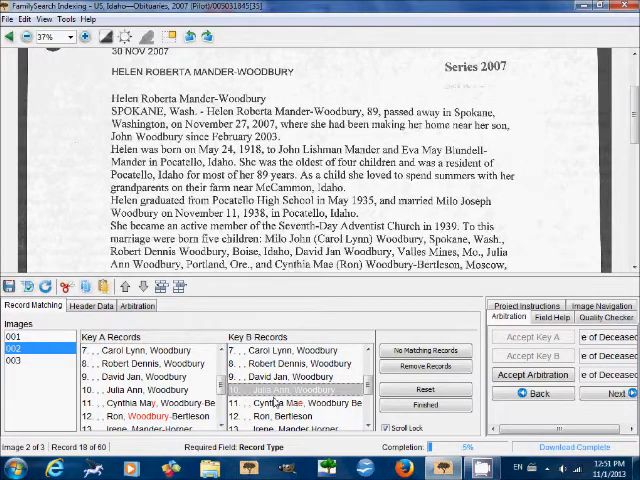
{"action": "left_click", "coordinate": [300, 403]}
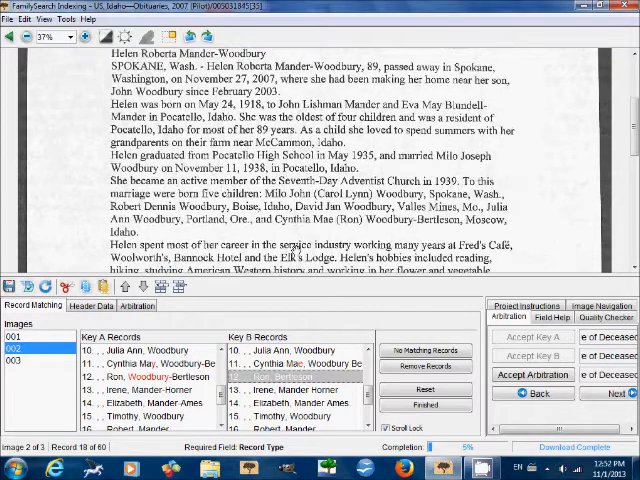
{"action": "scroll", "scroll_direction": "down", "scroll_amount": 3}
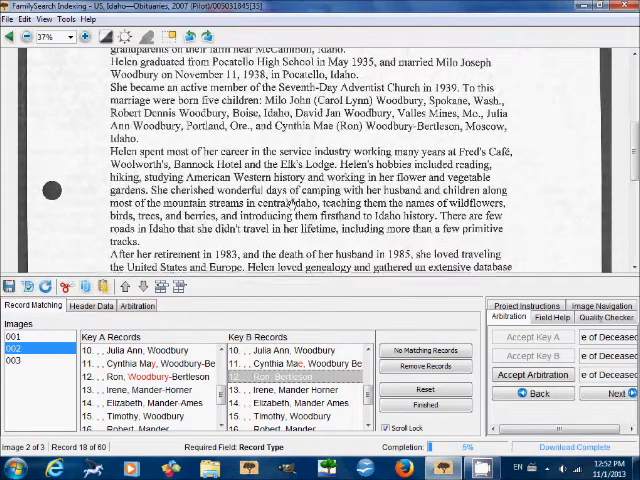
{"action": "scroll", "scroll_direction": "down", "scroll_amount": 3}
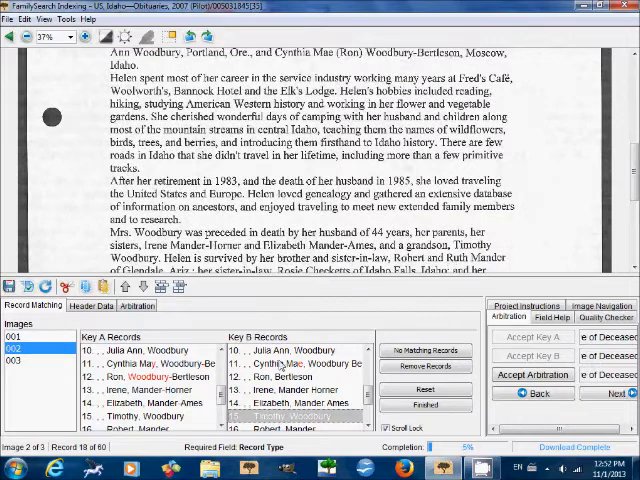
{"action": "scroll", "scroll_direction": "down", "scroll_amount": 3}
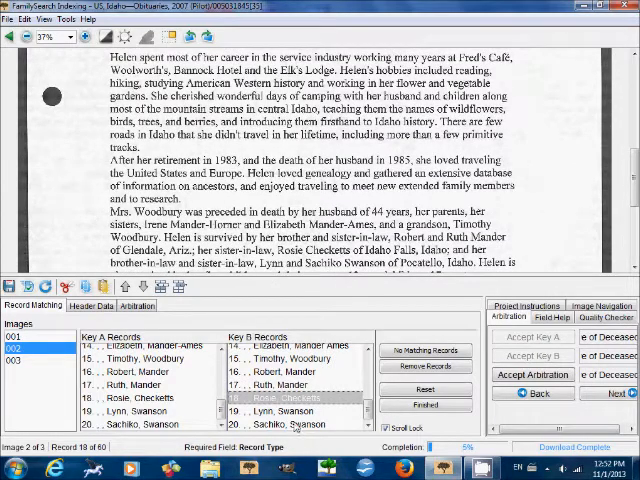
Read to the end of the second obituary and head to image 003, raising the Save Match Data prompt.
{"action": "scroll", "scroll_direction": "down", "scroll_amount": 3}
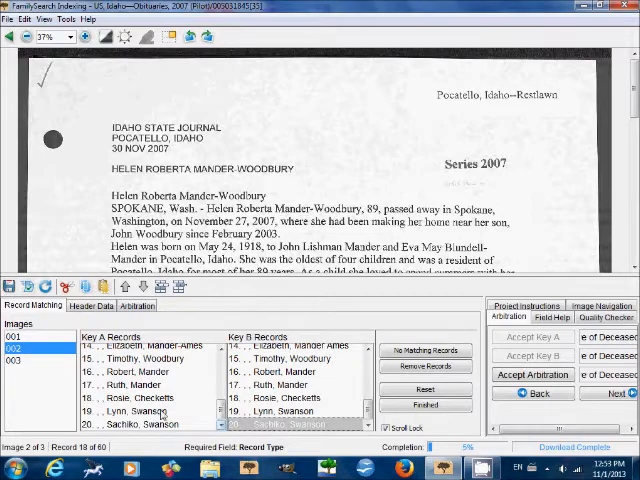
{"action": "scroll", "scroll_direction": "down", "scroll_amount": 3}
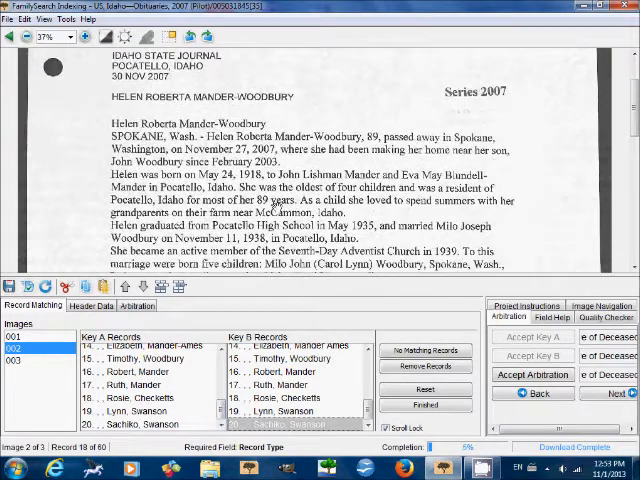
{"action": "scroll", "scroll_direction": "down", "scroll_amount": 3}
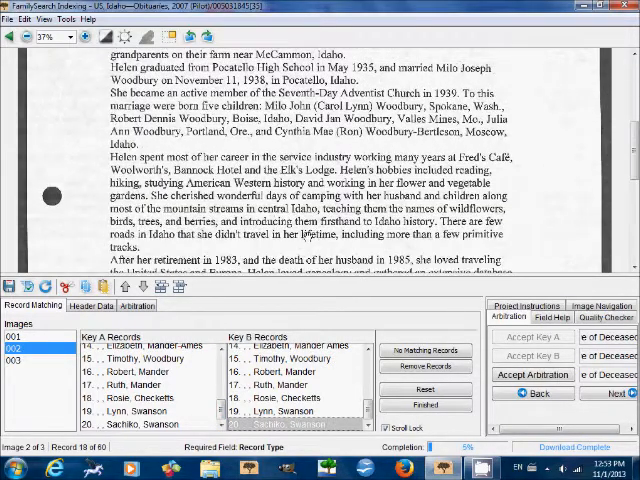
{"action": "scroll", "scroll_direction": "down", "scroll_amount": 3}
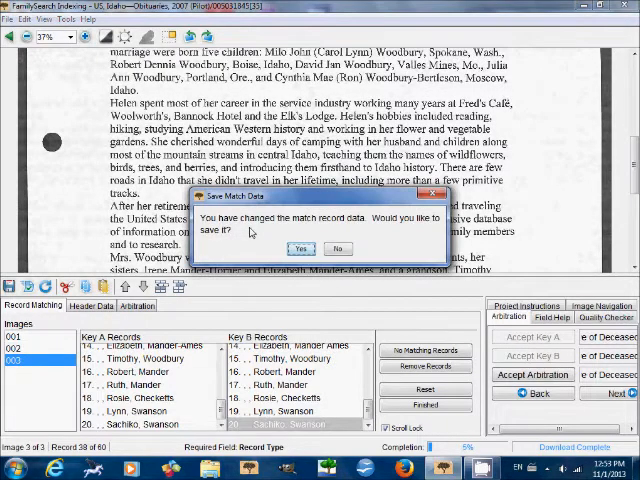
{"action": "left_click", "coordinate": [299, 248]}
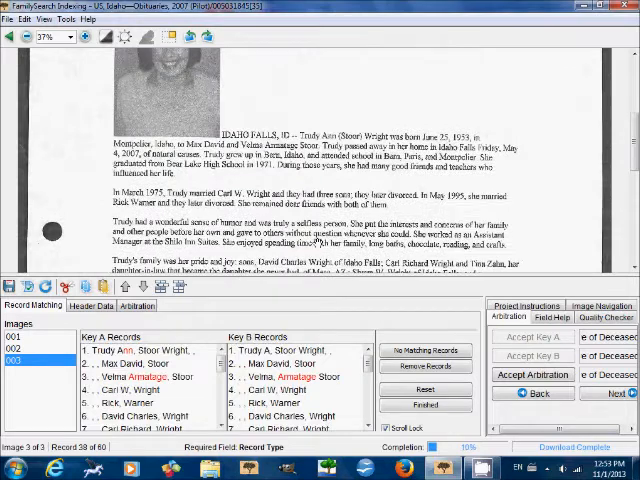
{"action": "scroll", "scroll_direction": "down", "scroll_amount": 3}
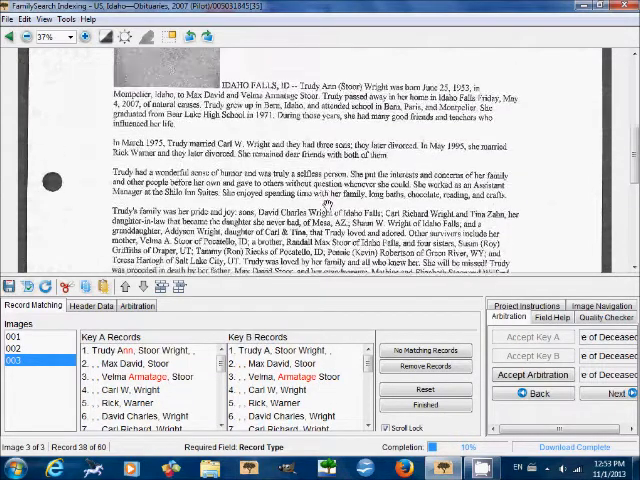
{"action": "scroll", "scroll_direction": "down", "scroll_amount": 3}
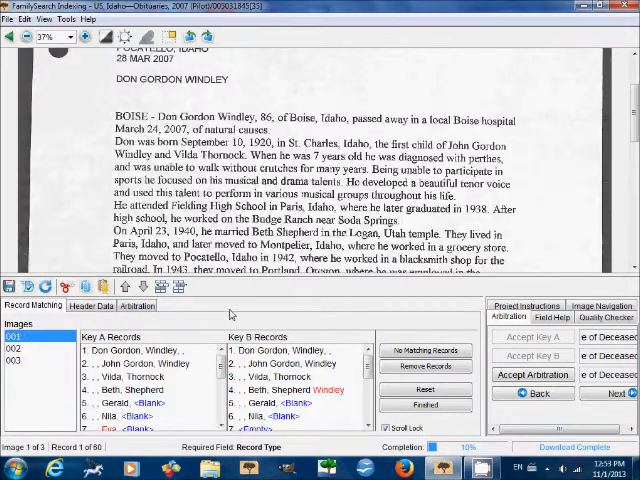
{"action": "scroll", "scroll_direction": "down", "scroll_amount": 3}
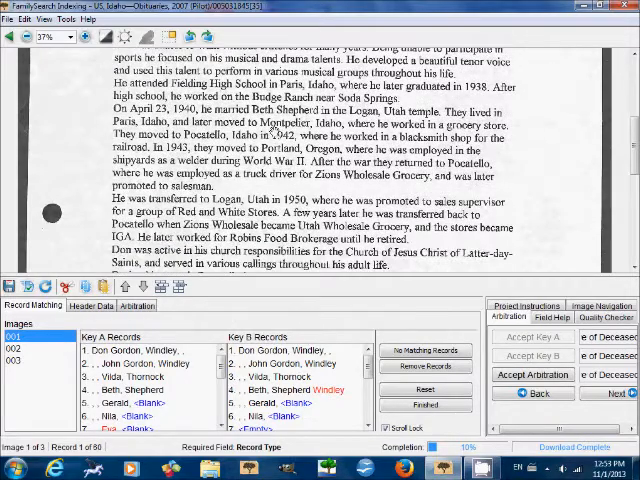
{"action": "scroll", "scroll_direction": "down", "scroll_amount": 3}
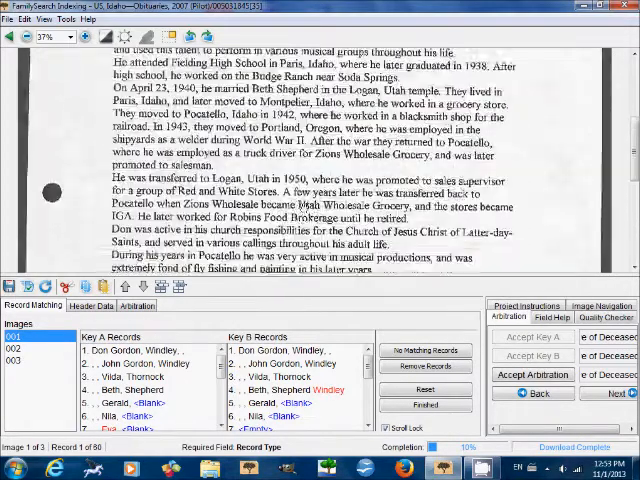